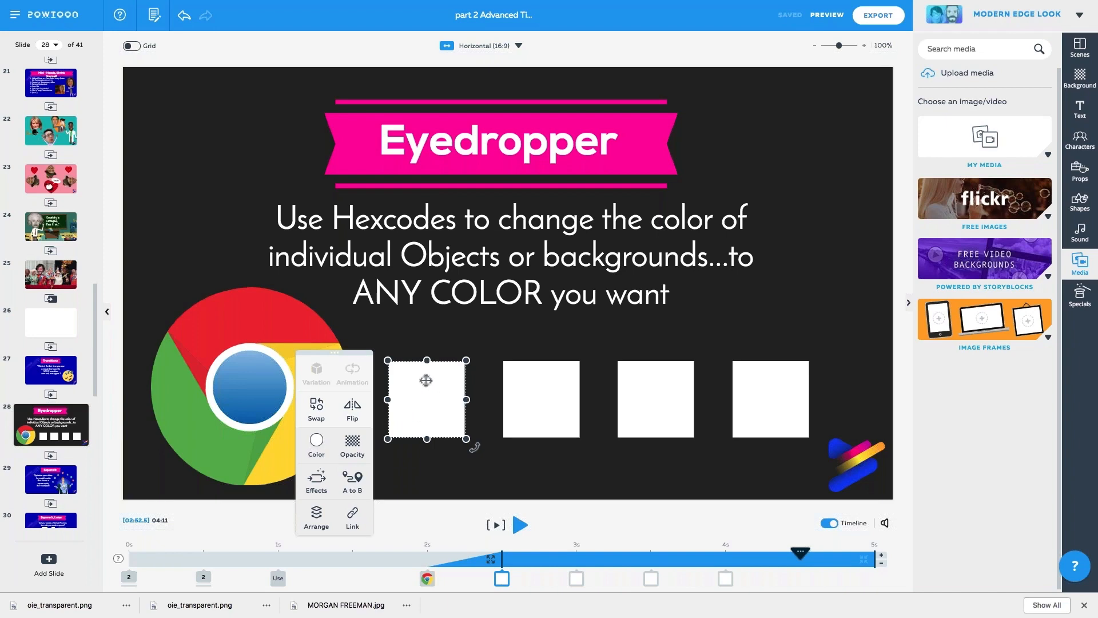
Bring up the colour picker for the first white square, currently #FFFFFF
click(316, 446)
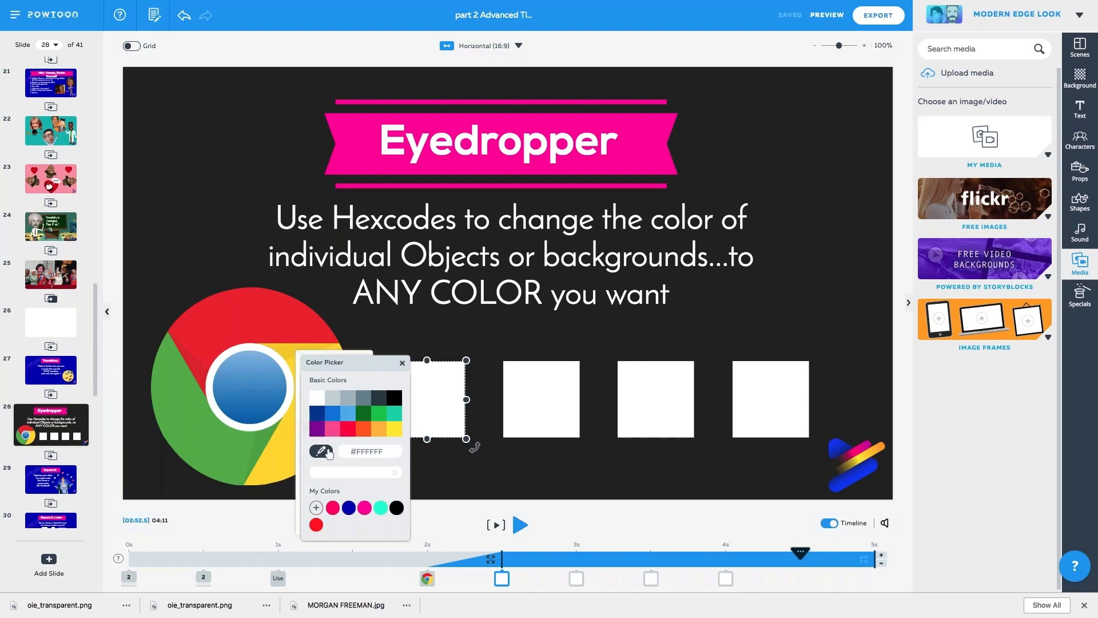
mouse_move(322, 451)
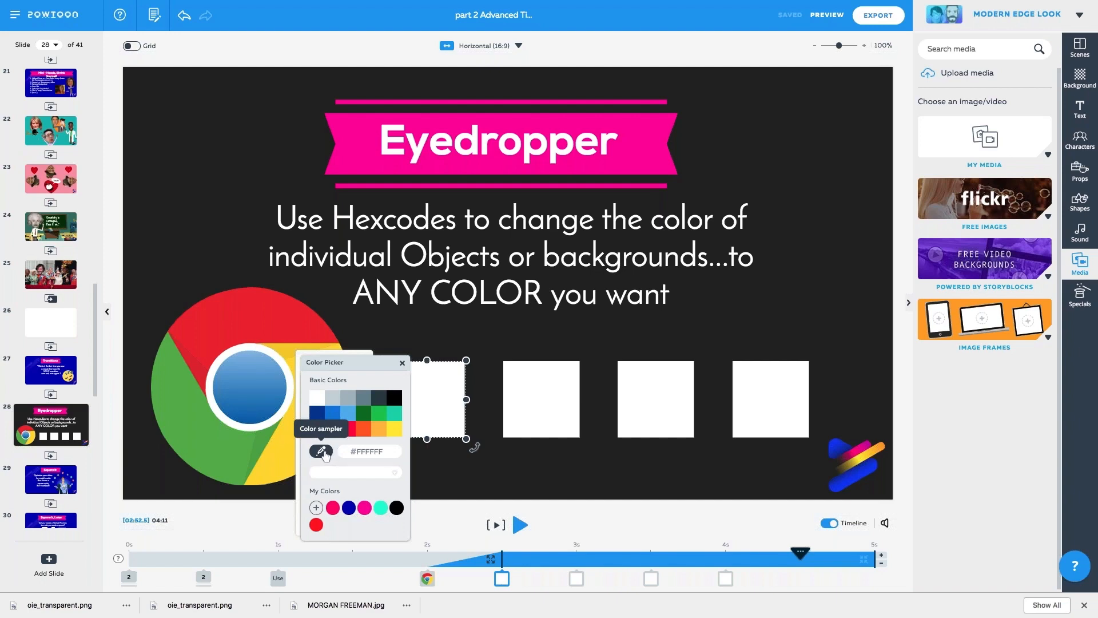
Switch on the colour sampler (eyedropper) in the first square's colour picker
click(321, 451)
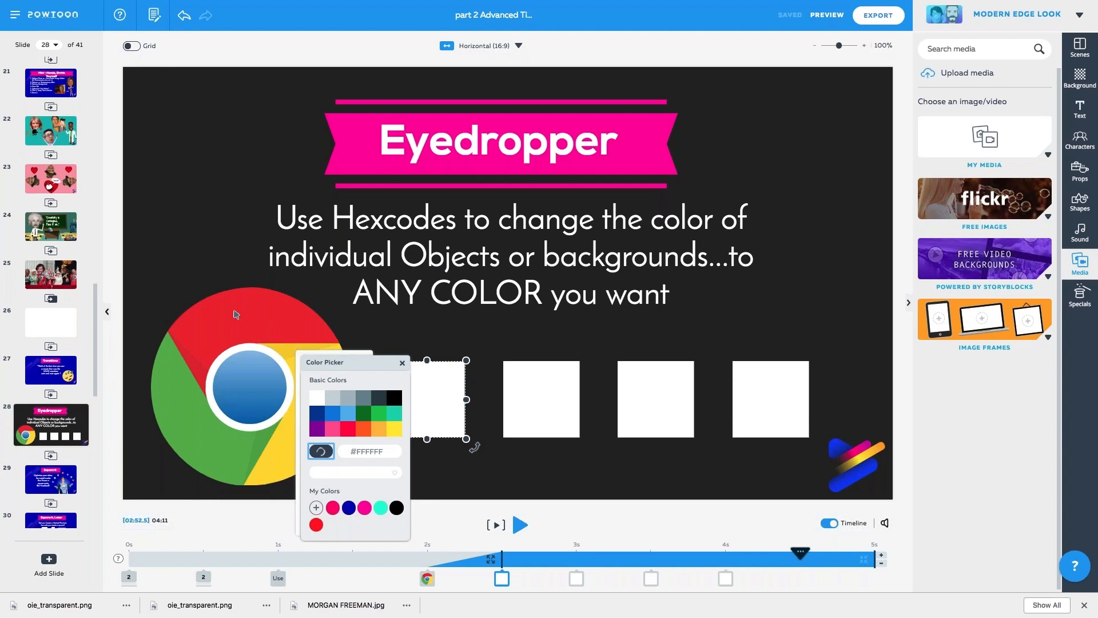
Sample the Chrome logo's red (#e73a34) with the eyedropper for the first square
click(256, 311)
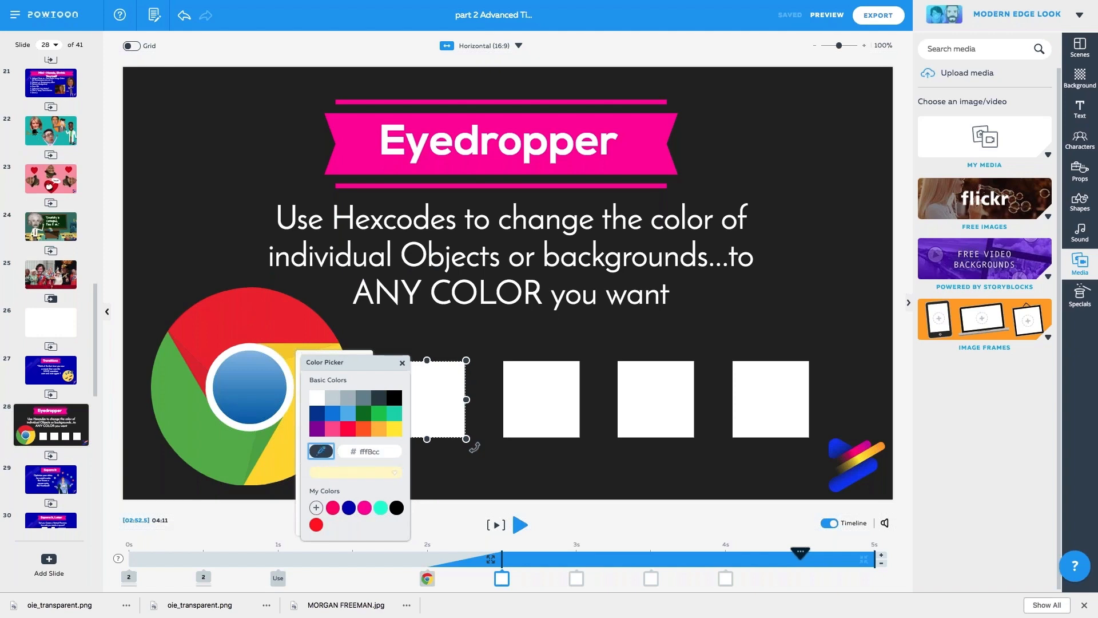
click(317, 429)
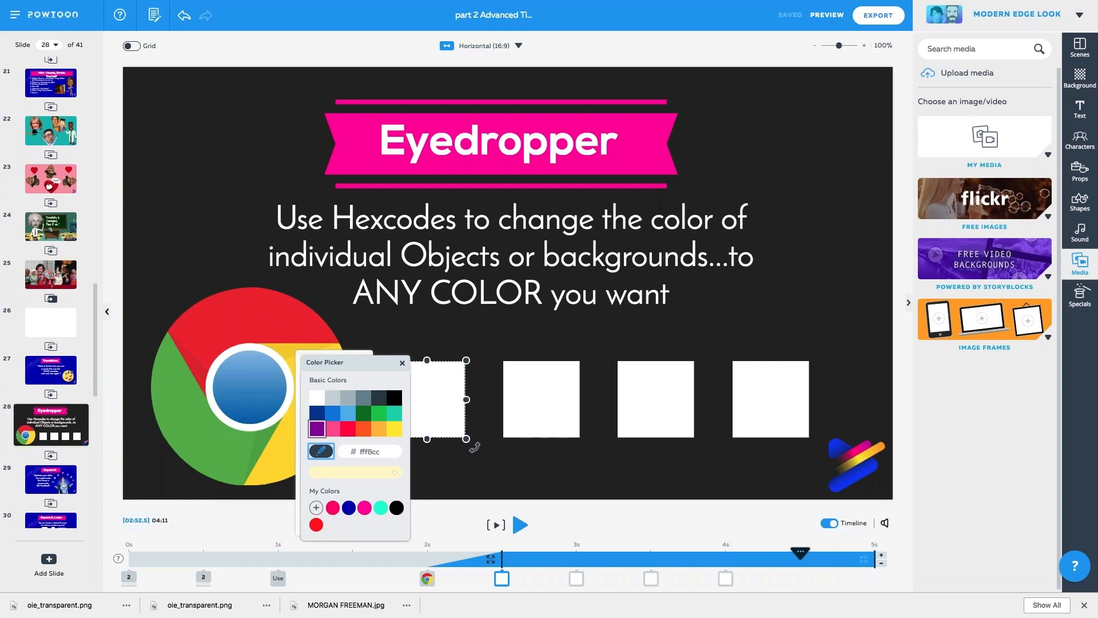
click(250, 320)
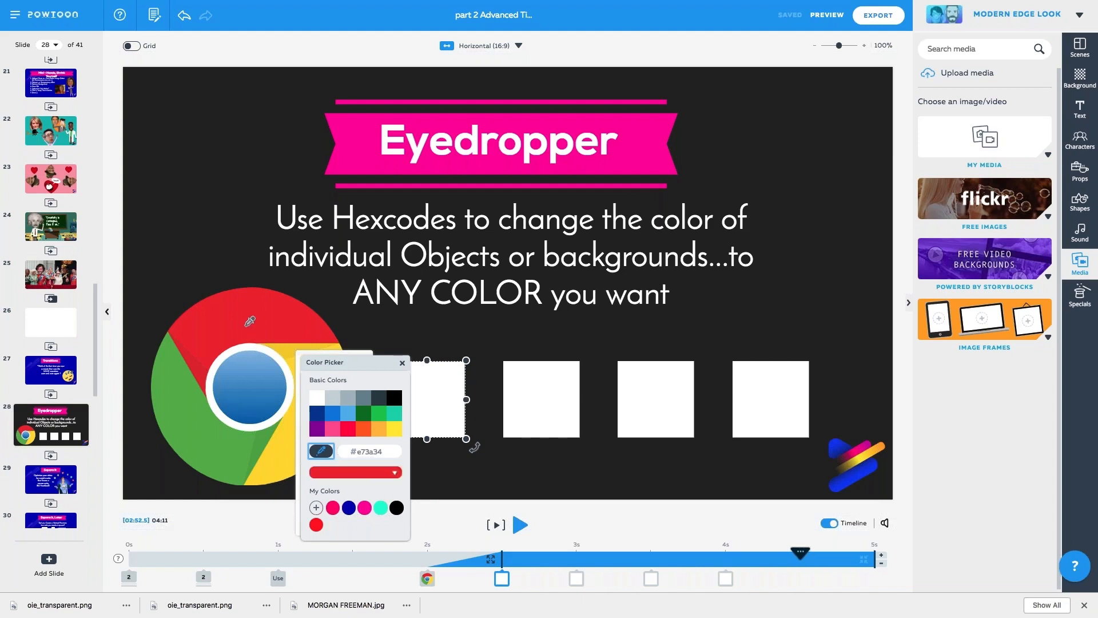
mouse_move(229, 329)
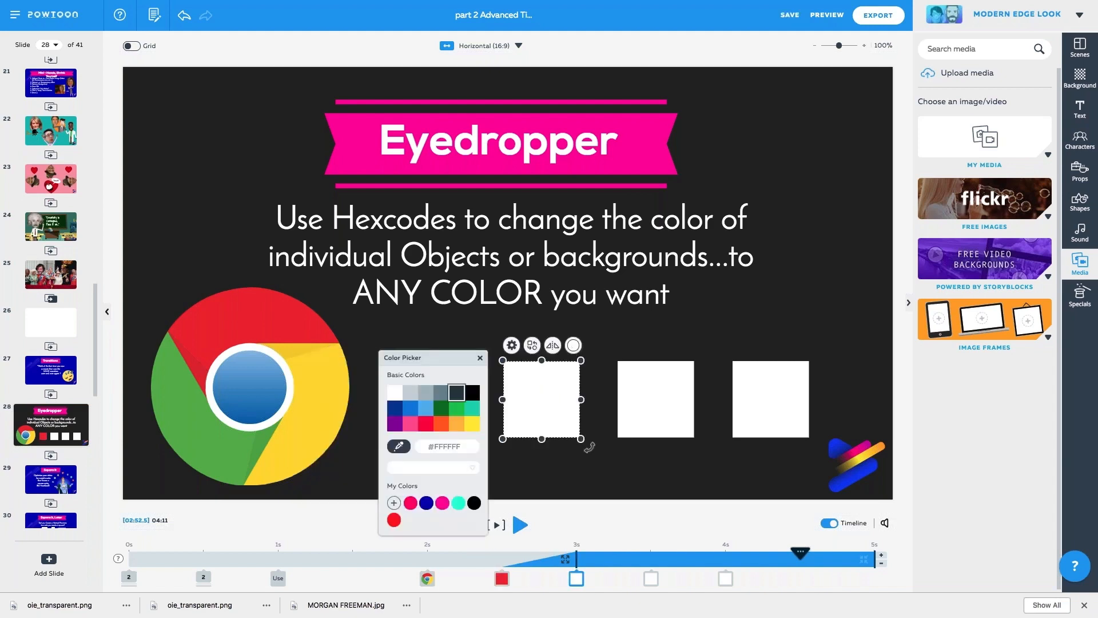
Sample the Chrome logo's yellow (#fed800) to recolour the second square
click(398, 447)
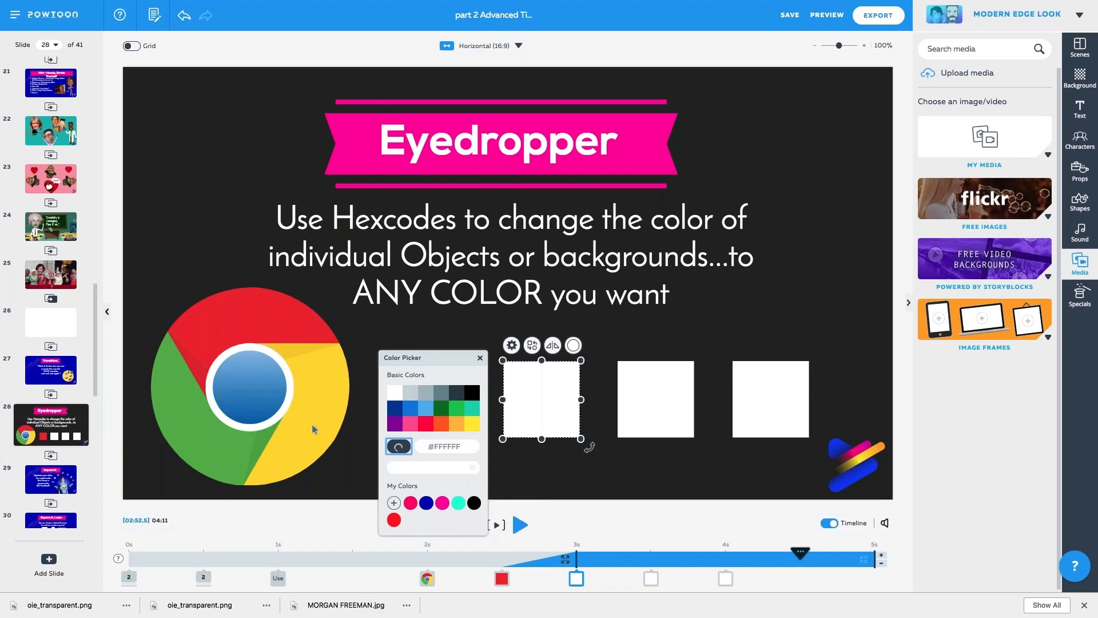
mouse_move(328, 416)
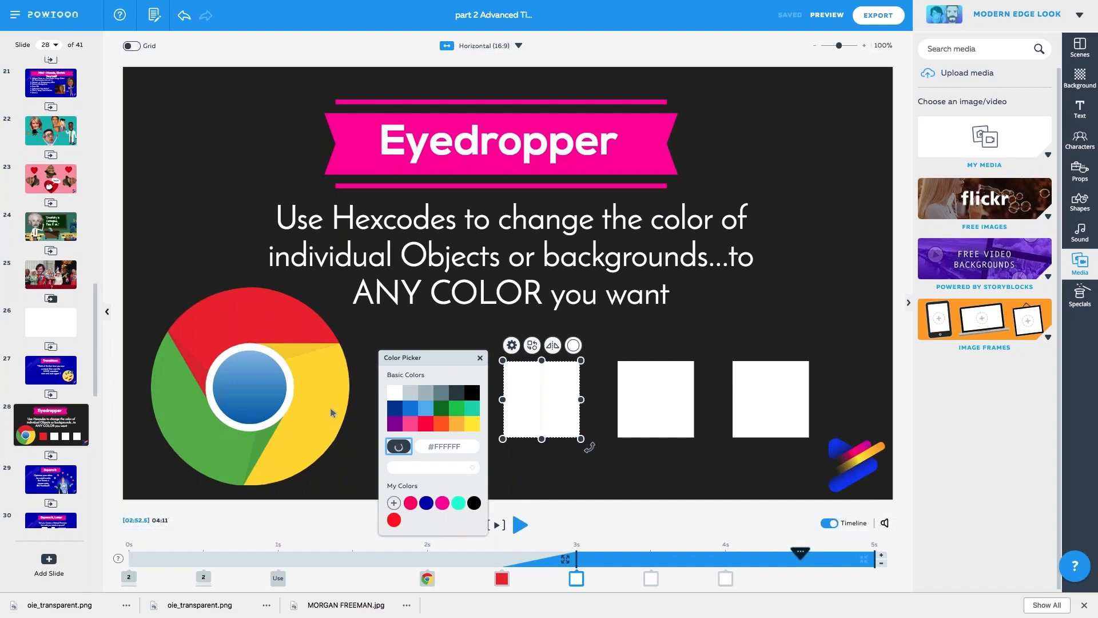
click(317, 411)
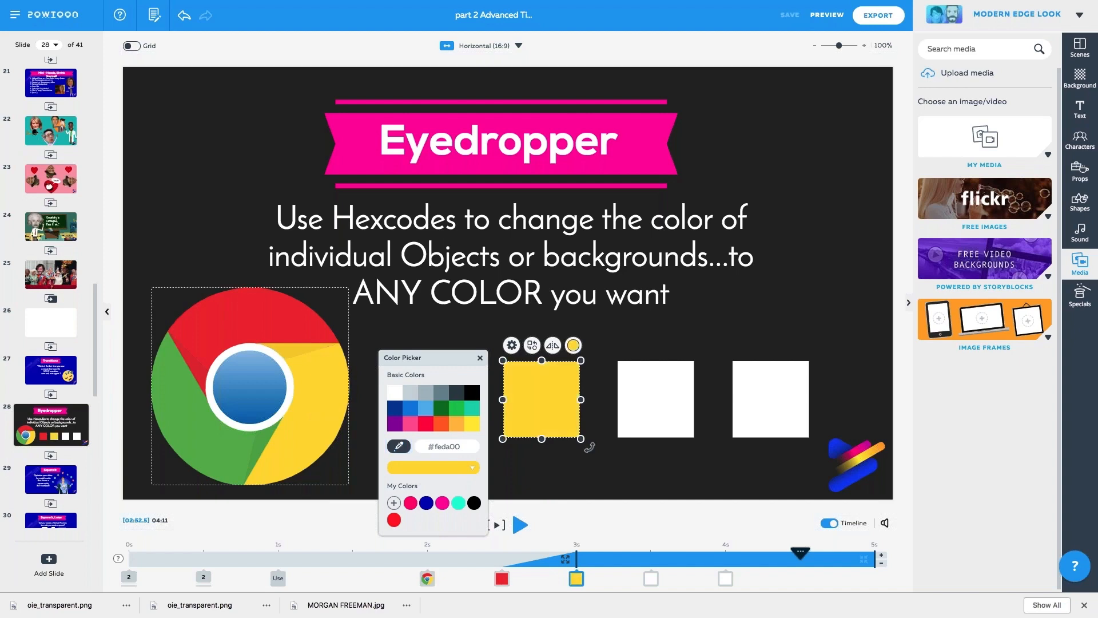
click(480, 358)
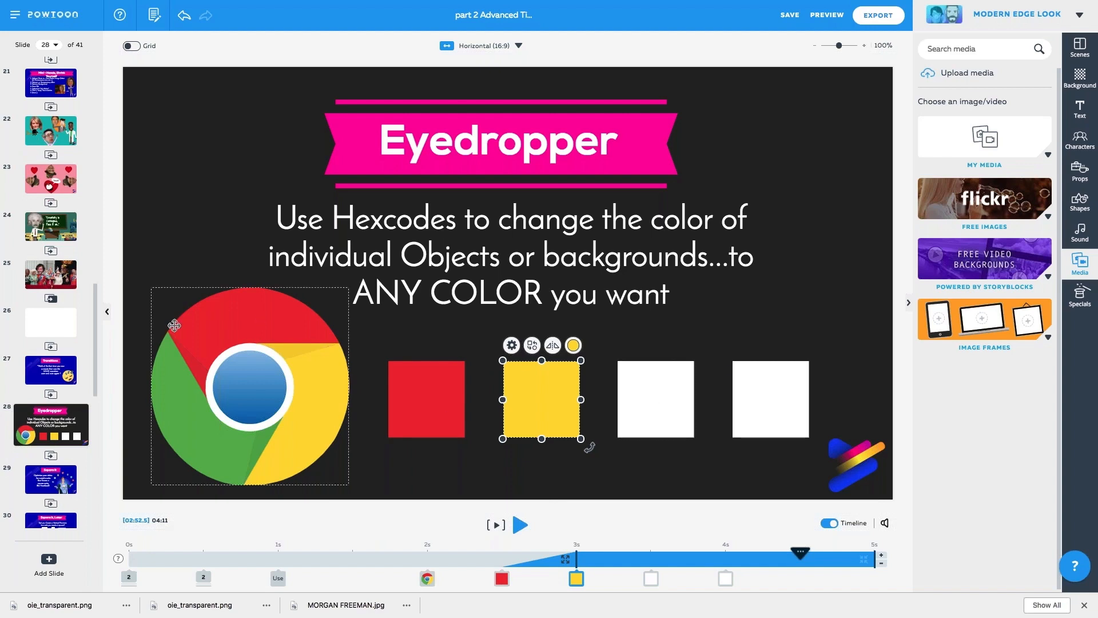
click(573, 344)
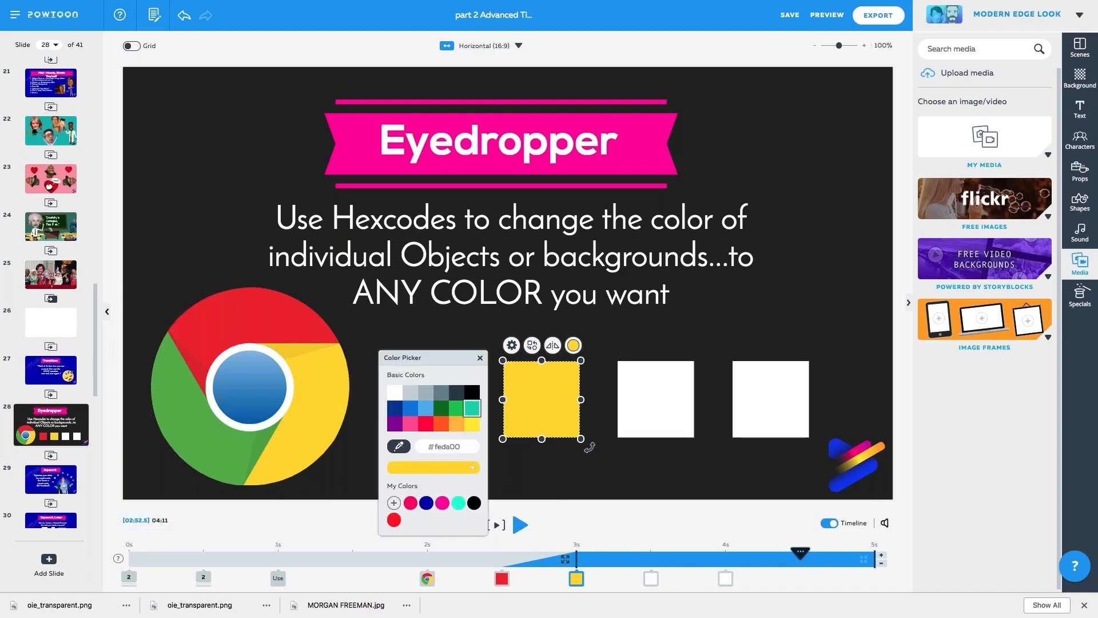